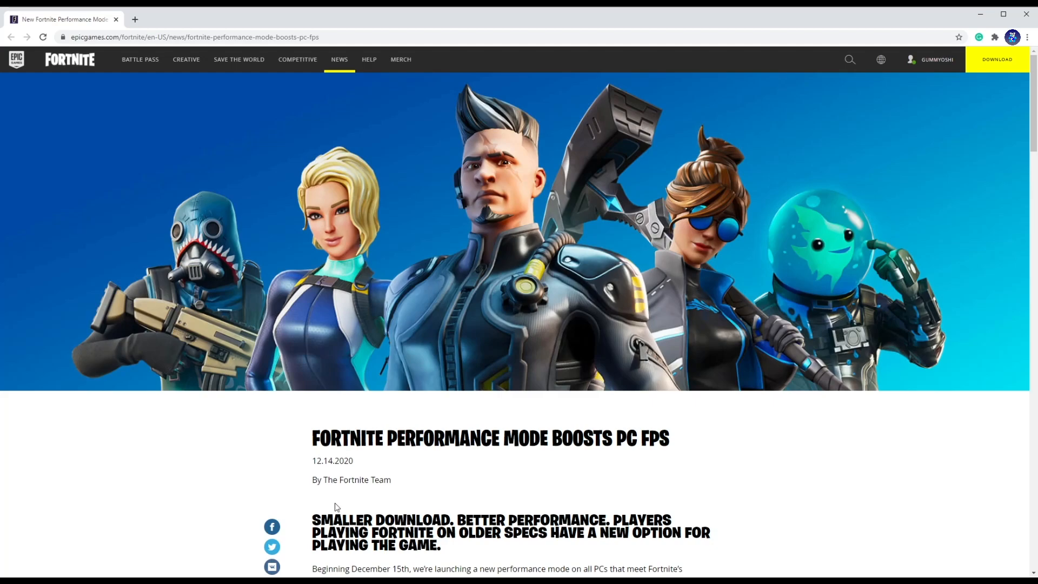
pyautogui.moveTo(183, 483)
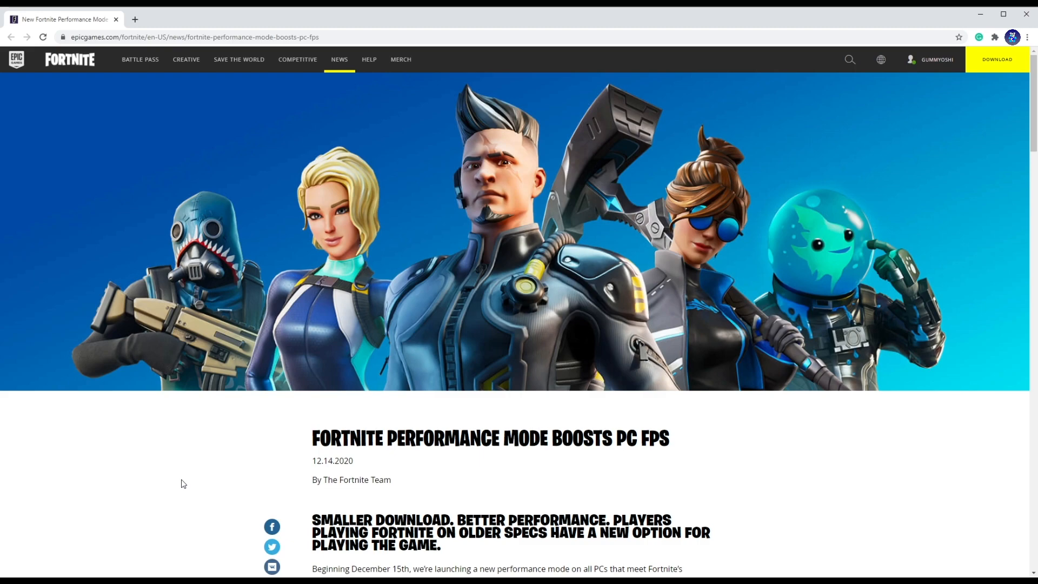
# Scroll down to the intro paragraph and the Advanced Graphics Performance mode screenshot
pyautogui.scroll(-3)
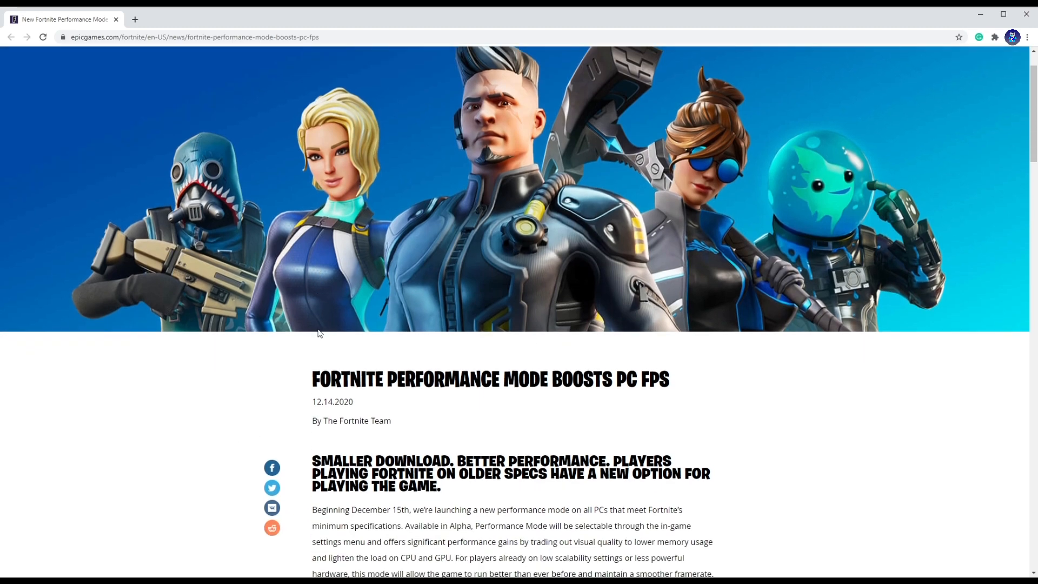
pyautogui.scroll(-3)
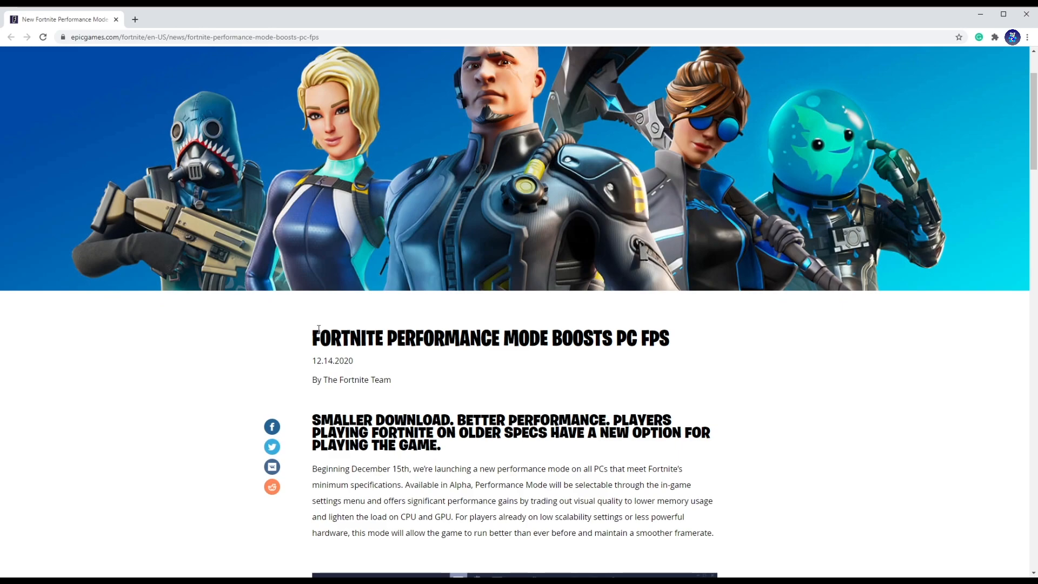
pyautogui.scroll(-3)
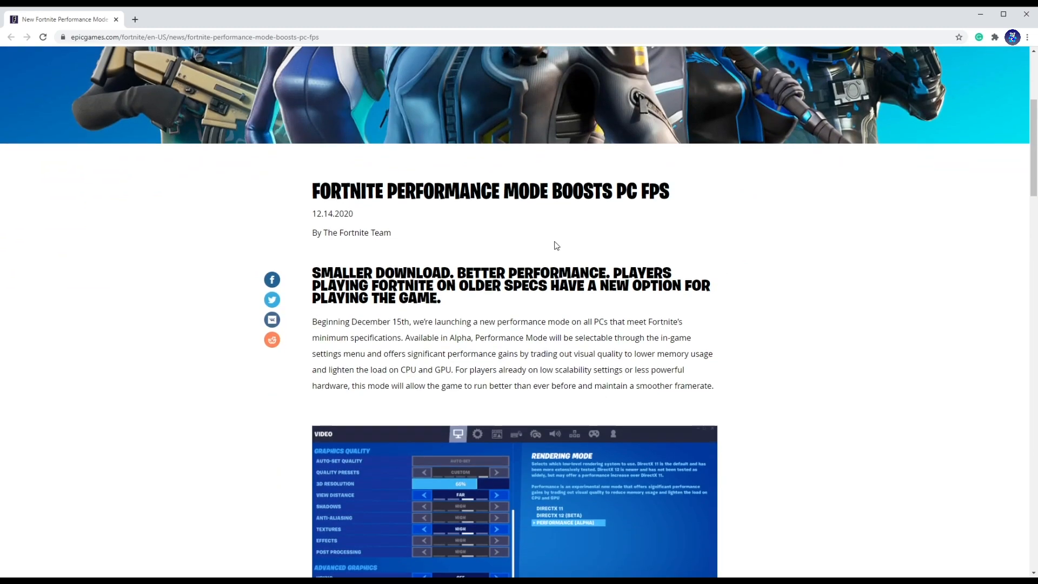
pyautogui.scroll(3)
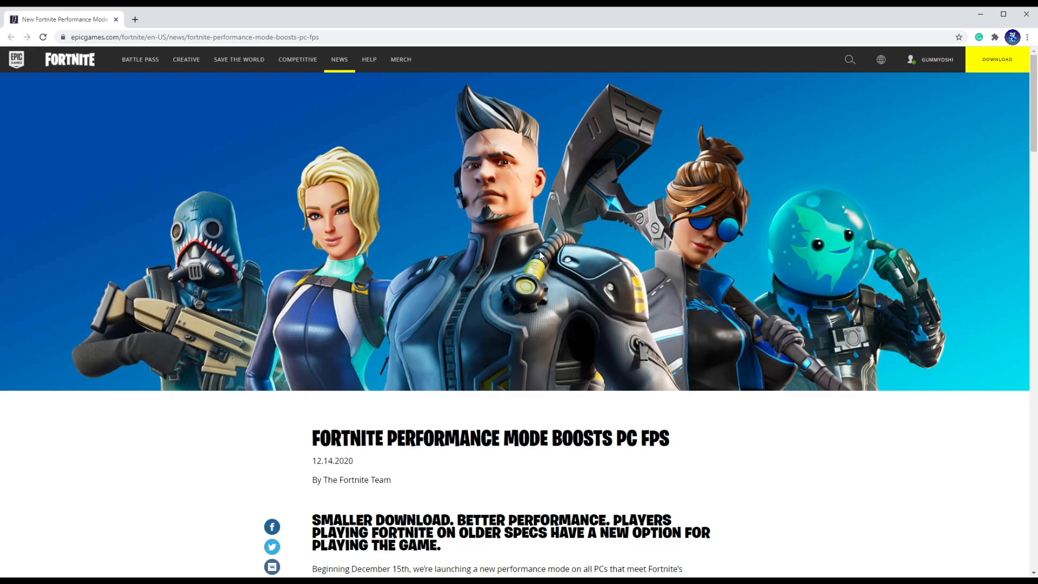
pyautogui.moveTo(520, 243)
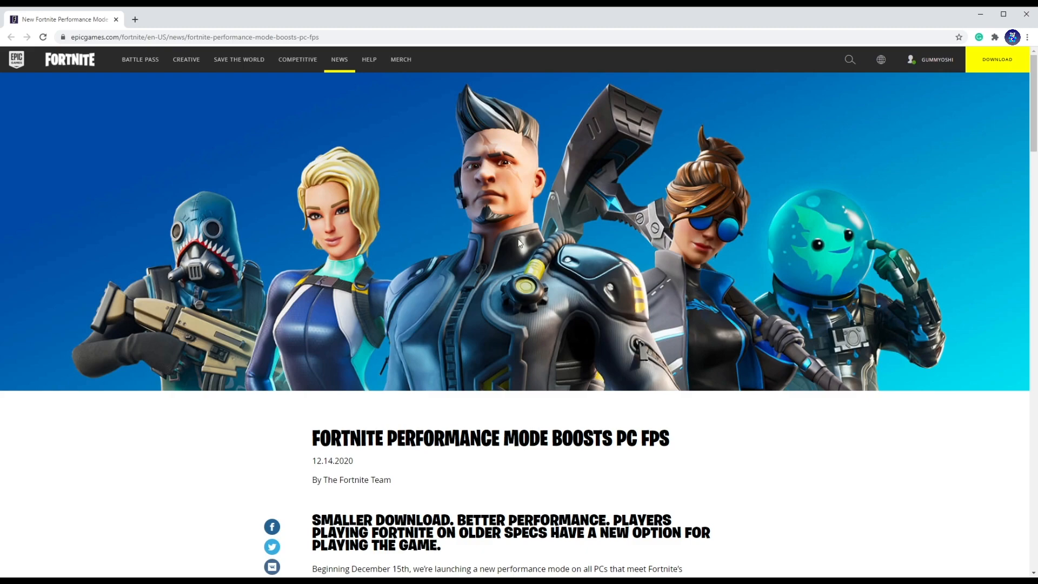
pyautogui.scroll(-3)
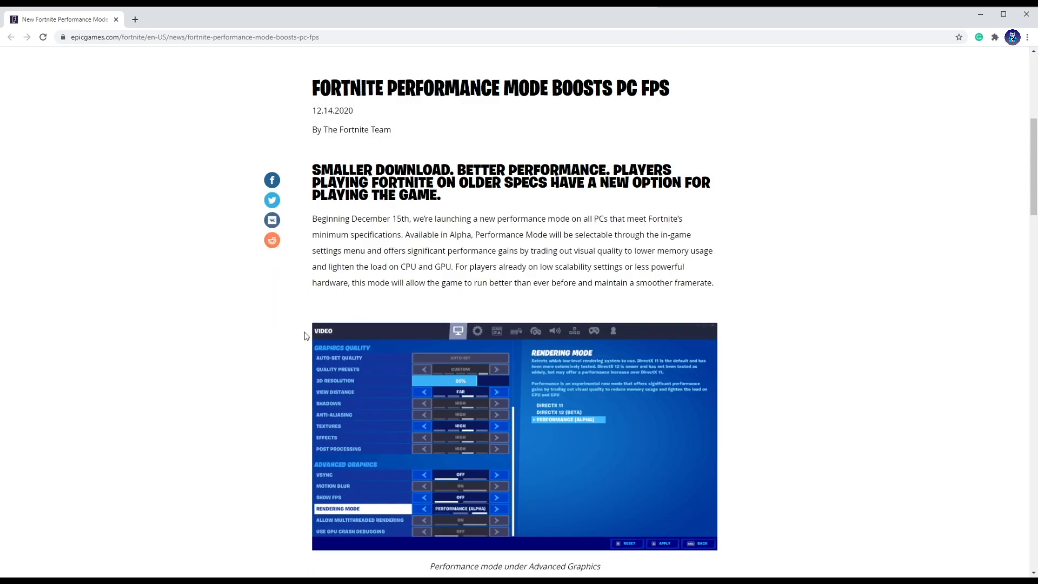
pyautogui.moveTo(551, 210)
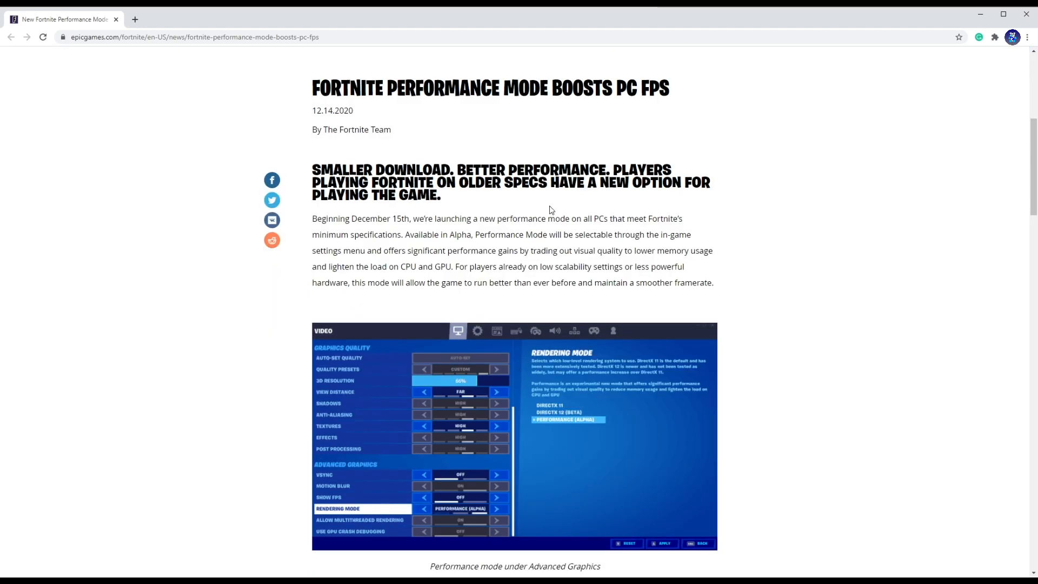
pyautogui.scroll(-3)
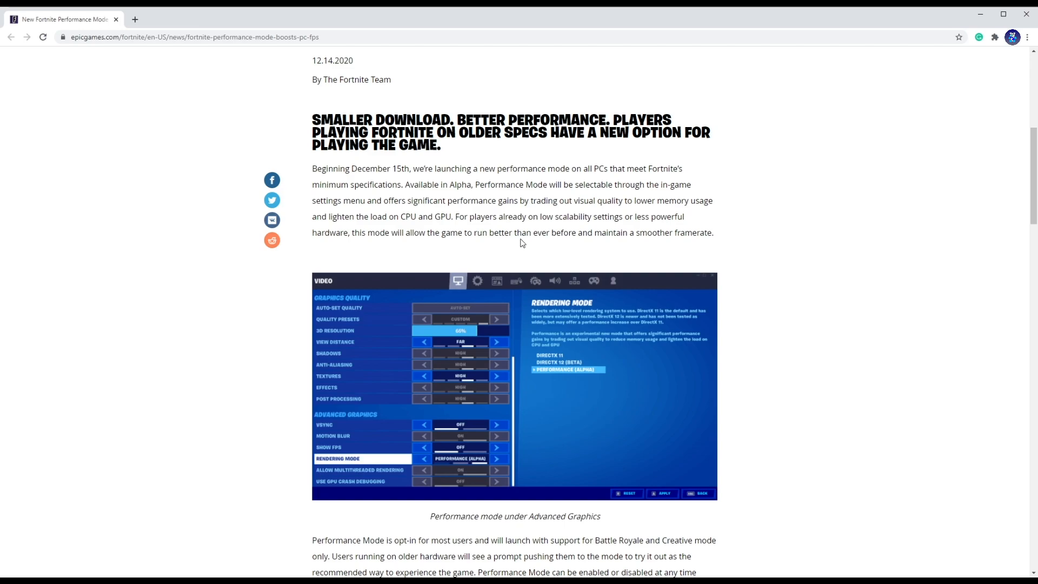
pyautogui.moveTo(581, 199)
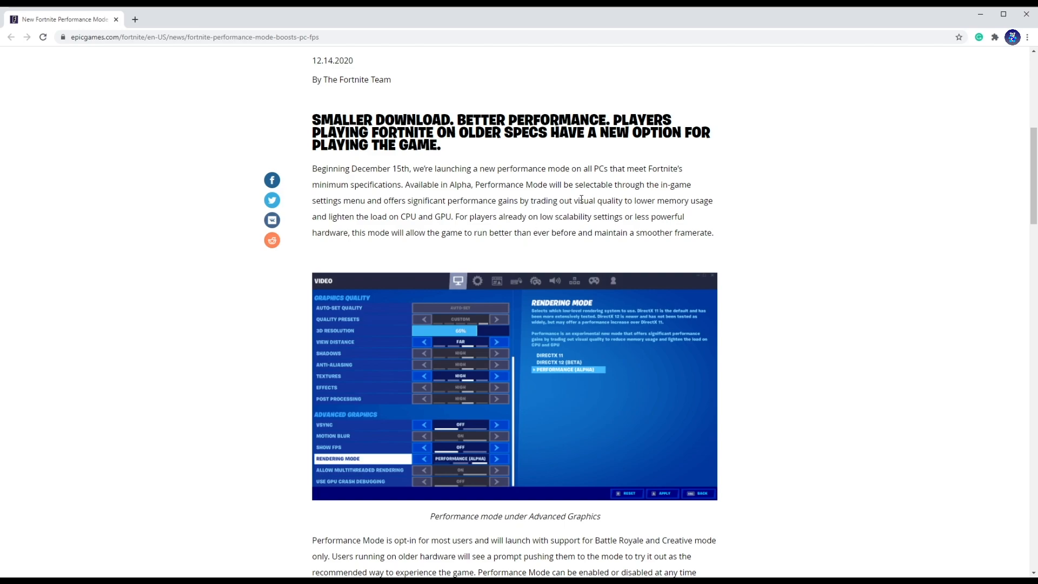
pyautogui.moveTo(340, 185)
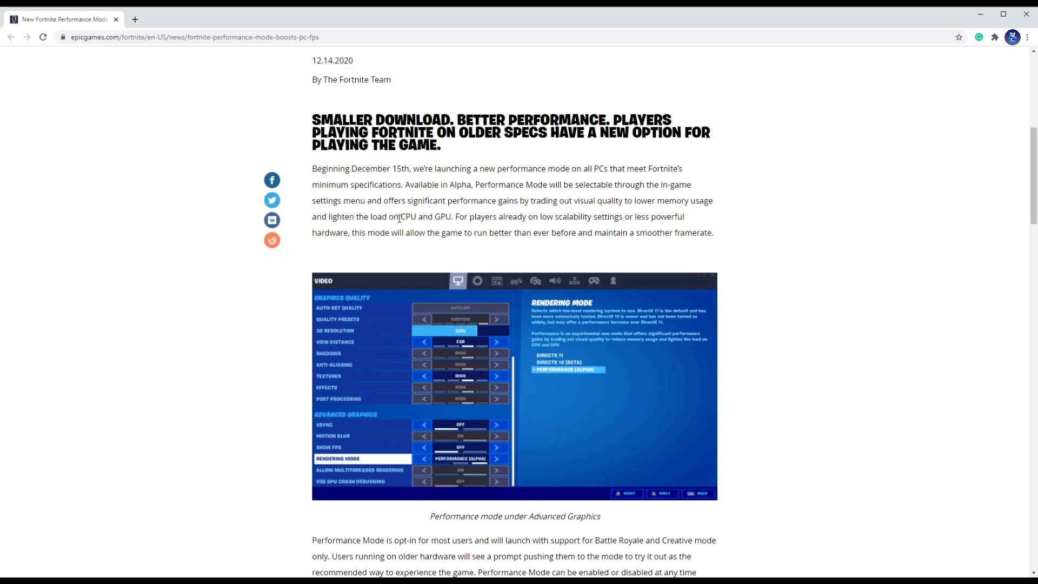
pyautogui.moveTo(250, 228)
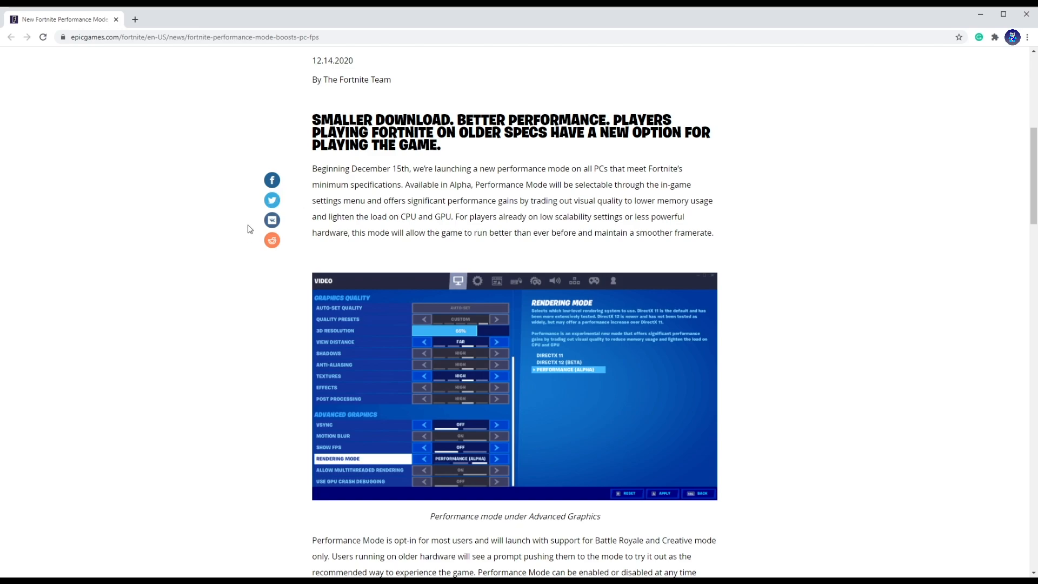
pyautogui.moveTo(487, 189)
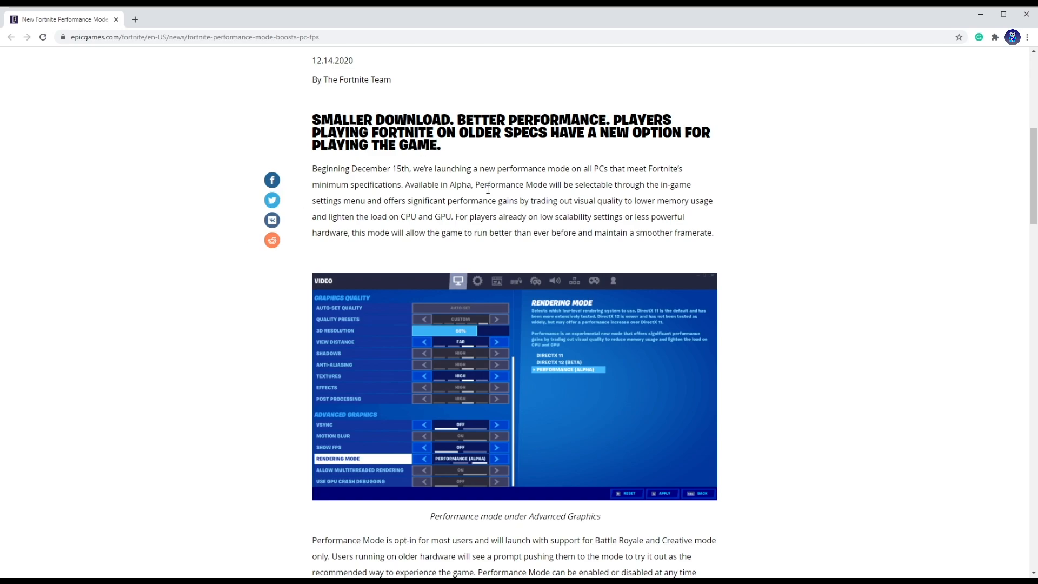
pyautogui.moveTo(406, 256)
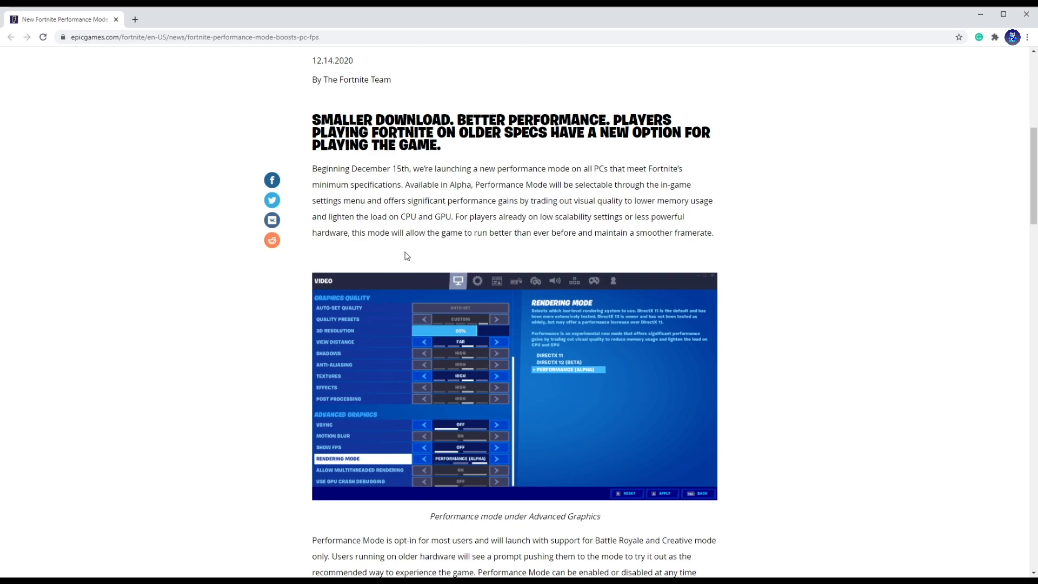
pyautogui.moveTo(333, 247)
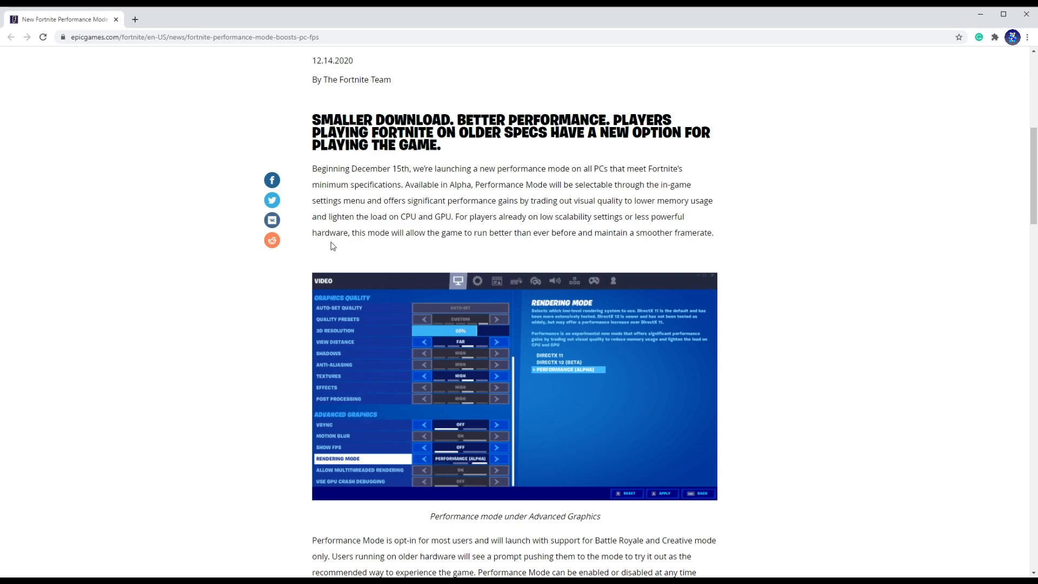
pyautogui.moveTo(458, 234)
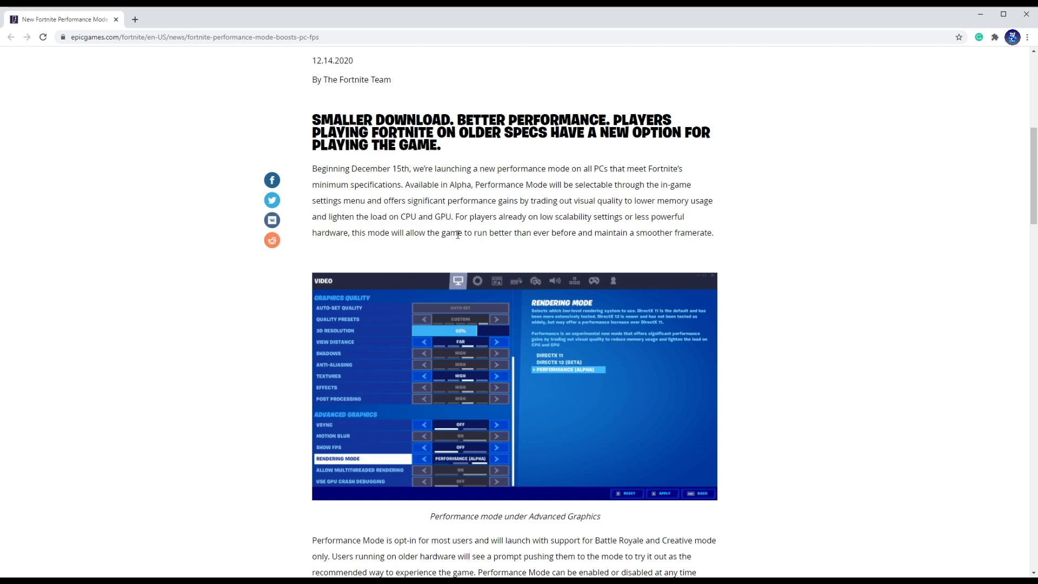
pyautogui.scroll(-3)
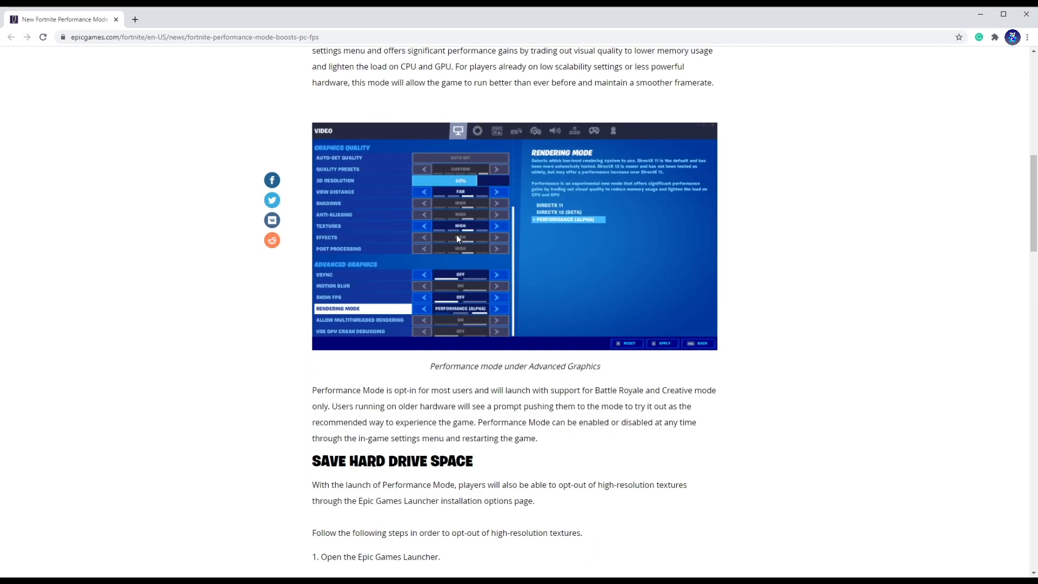
pyautogui.scroll(3)
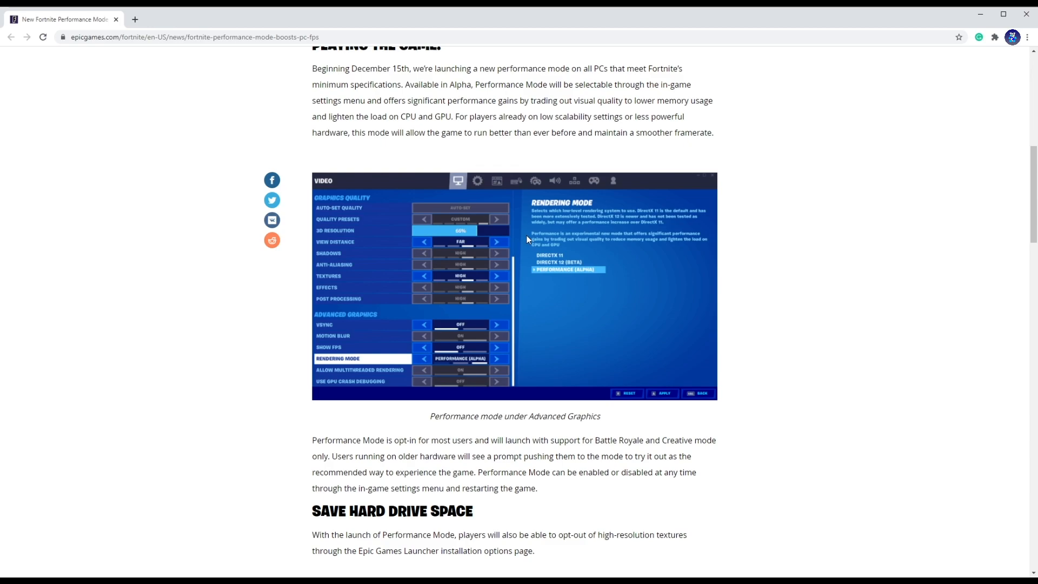
pyautogui.scroll(3)
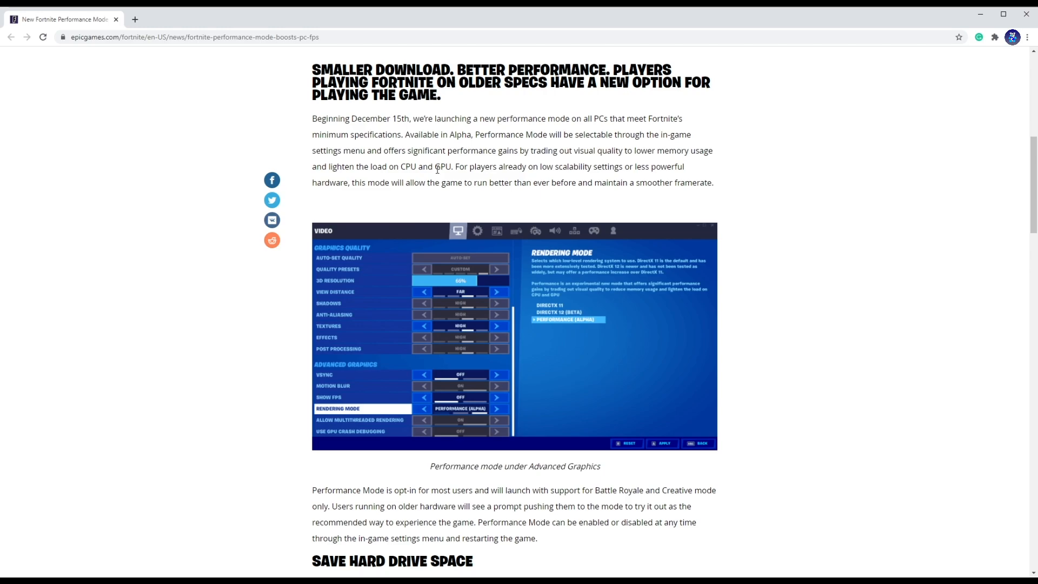
# Scroll down into the high-resolution texture opt-out steps
pyautogui.scroll(-3)
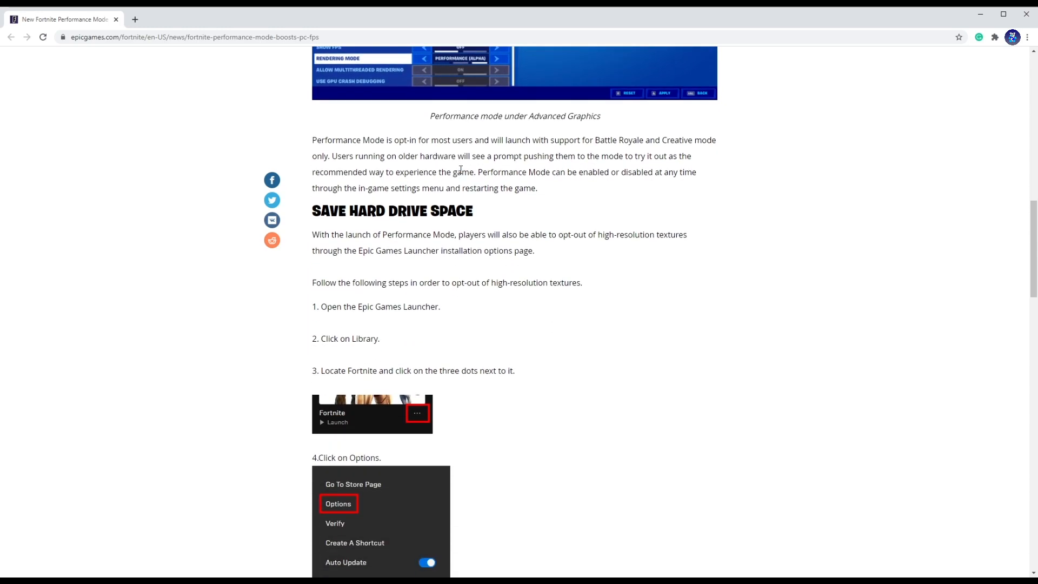
pyautogui.scroll(-3)
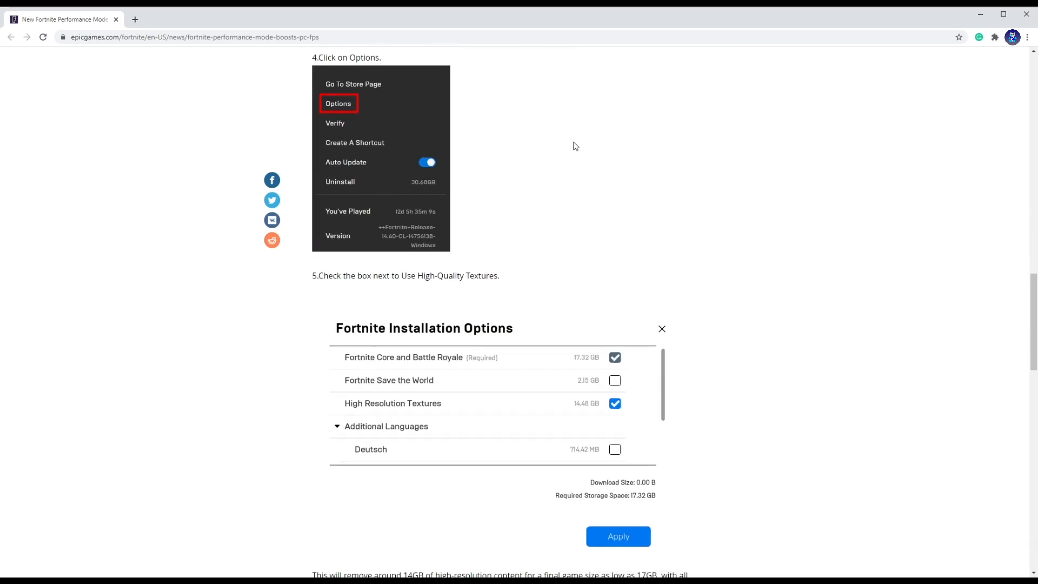
pyautogui.scroll(-3)
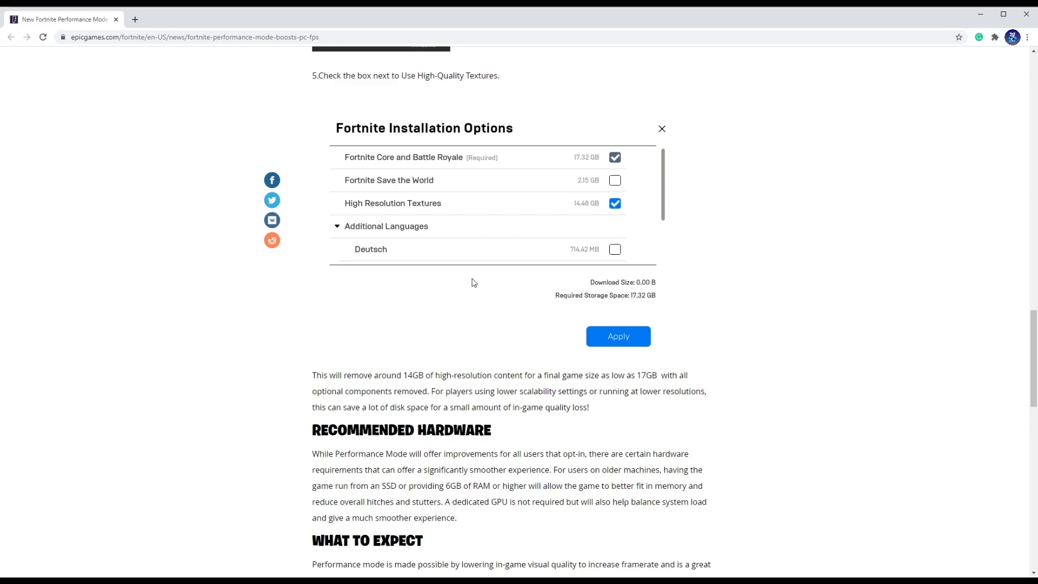
pyautogui.moveTo(500, 208)
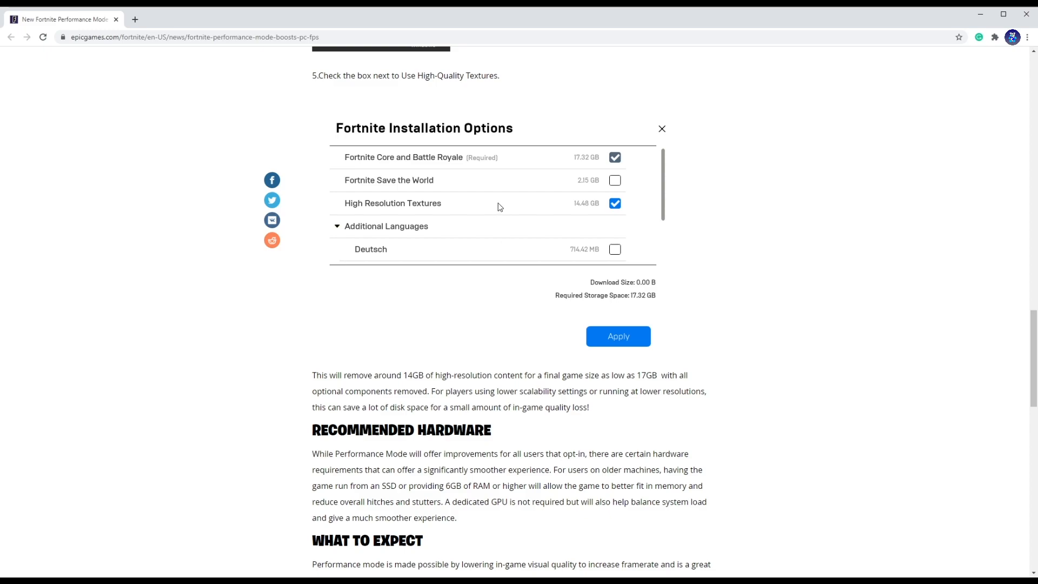
pyautogui.moveTo(437, 210)
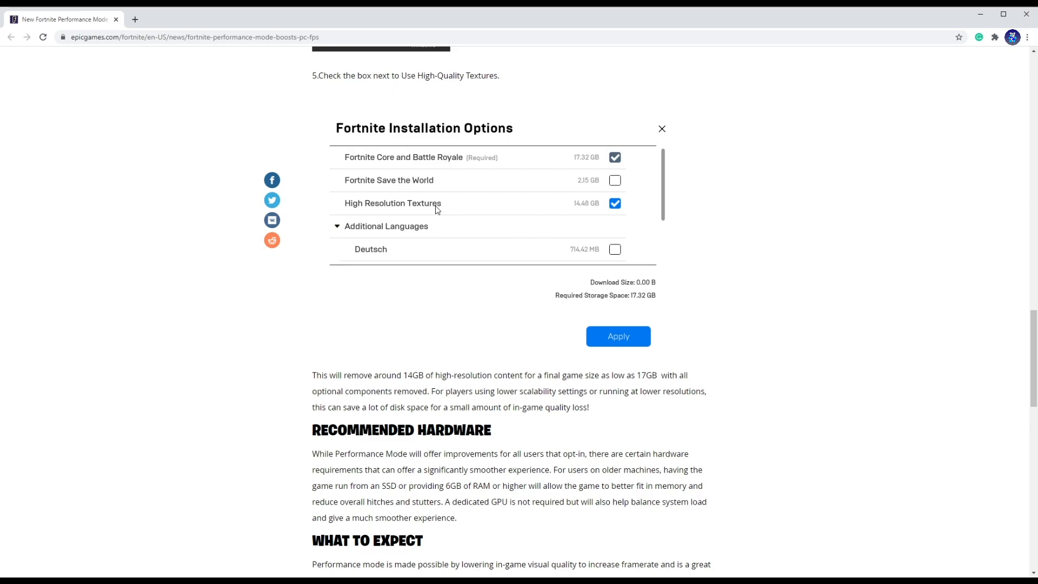
pyautogui.moveTo(414, 202)
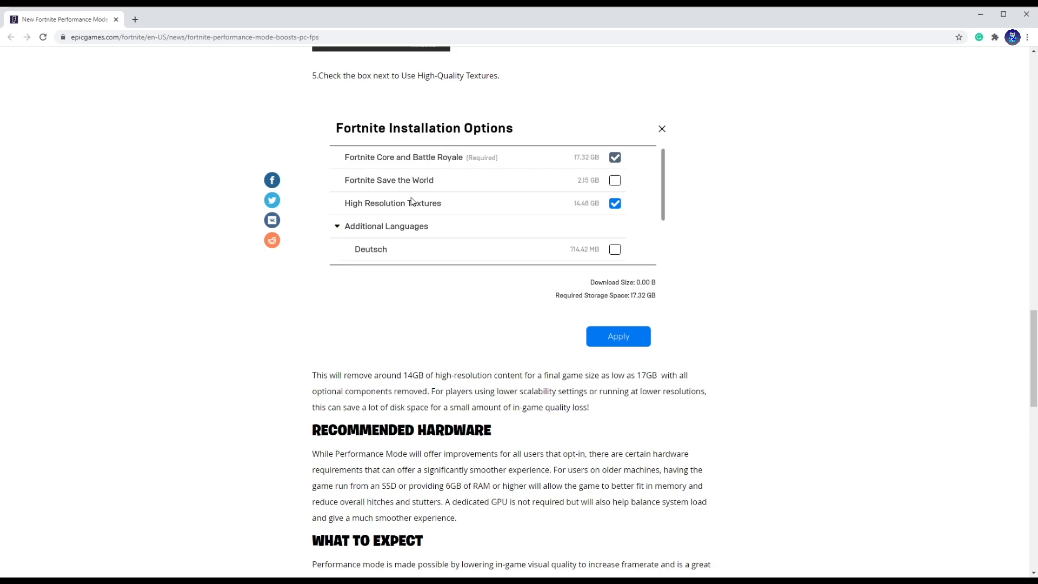
# Scroll back up, then down to steps 4 and 5 and the Installation Options screenshot
pyautogui.scroll(3)
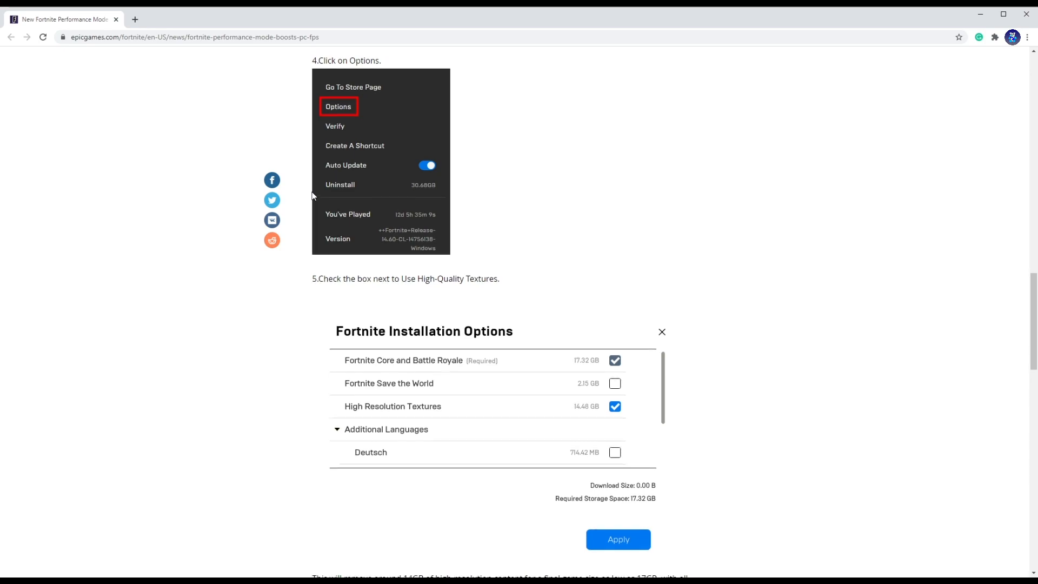
pyautogui.scroll(3)
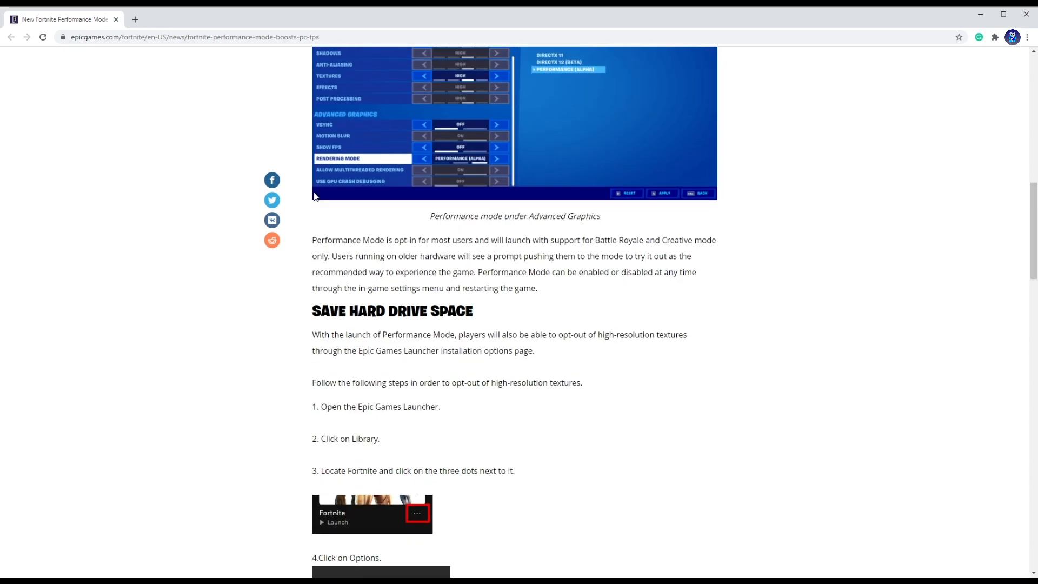
pyautogui.moveTo(311, 196)
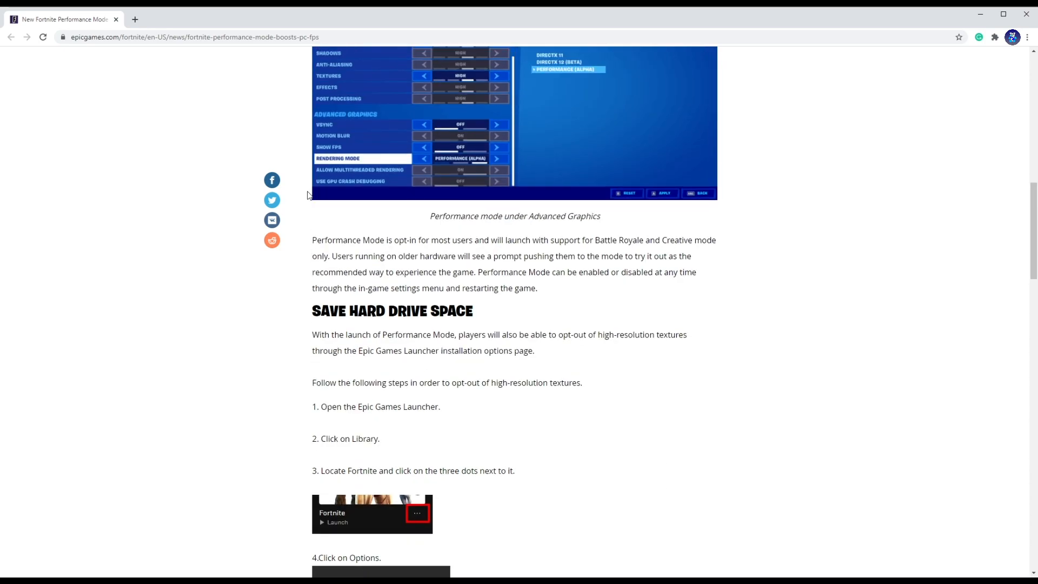
pyautogui.scroll(-3)
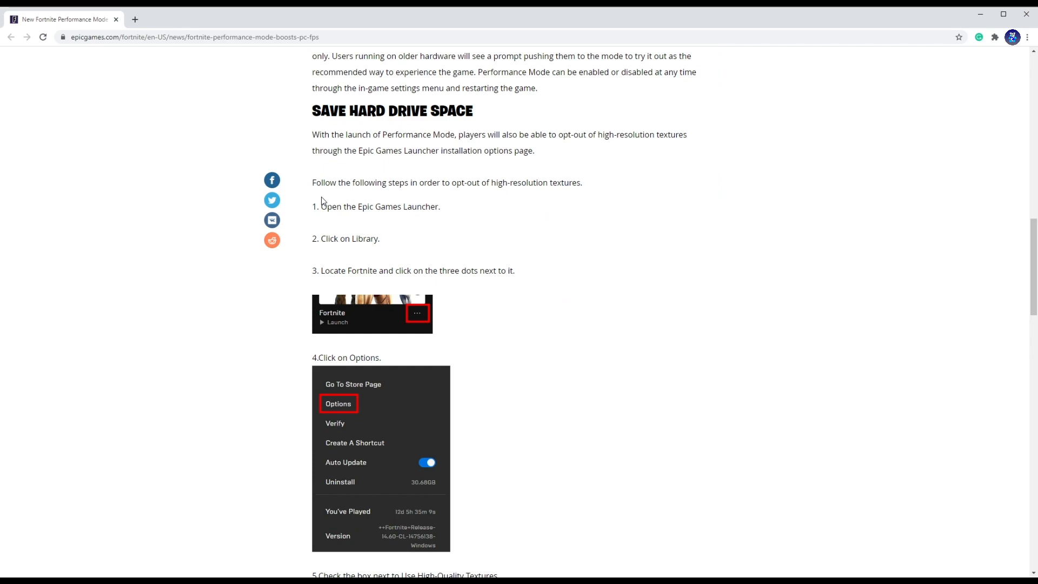
pyautogui.scroll(-3)
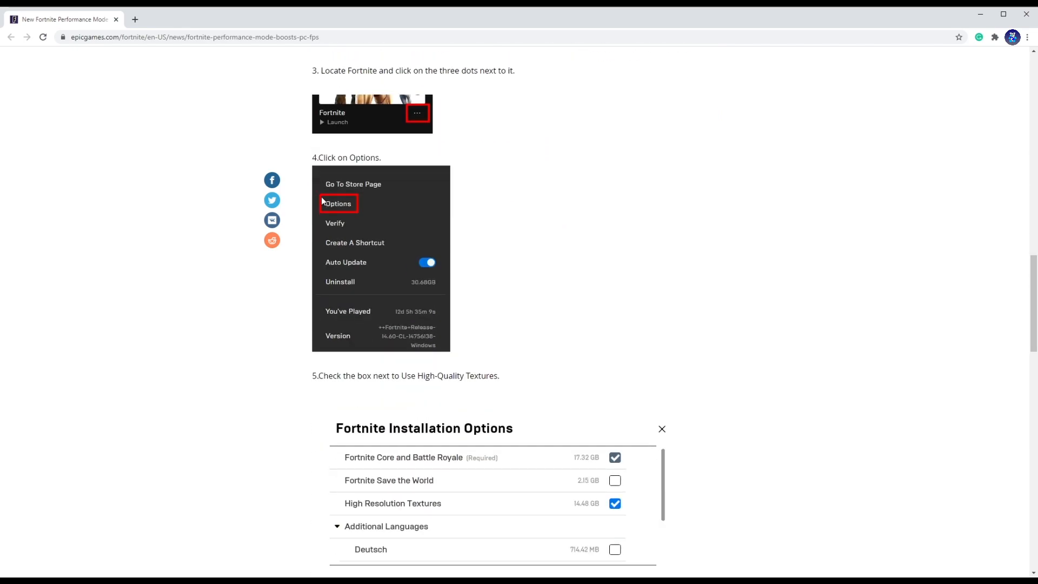
pyautogui.scroll(-3)
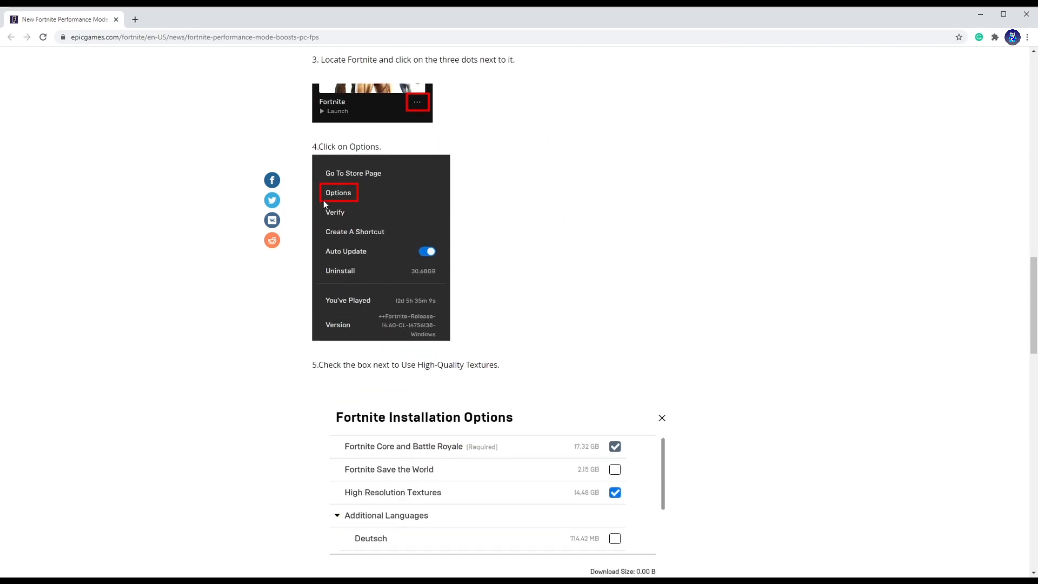
pyautogui.scroll(-3)
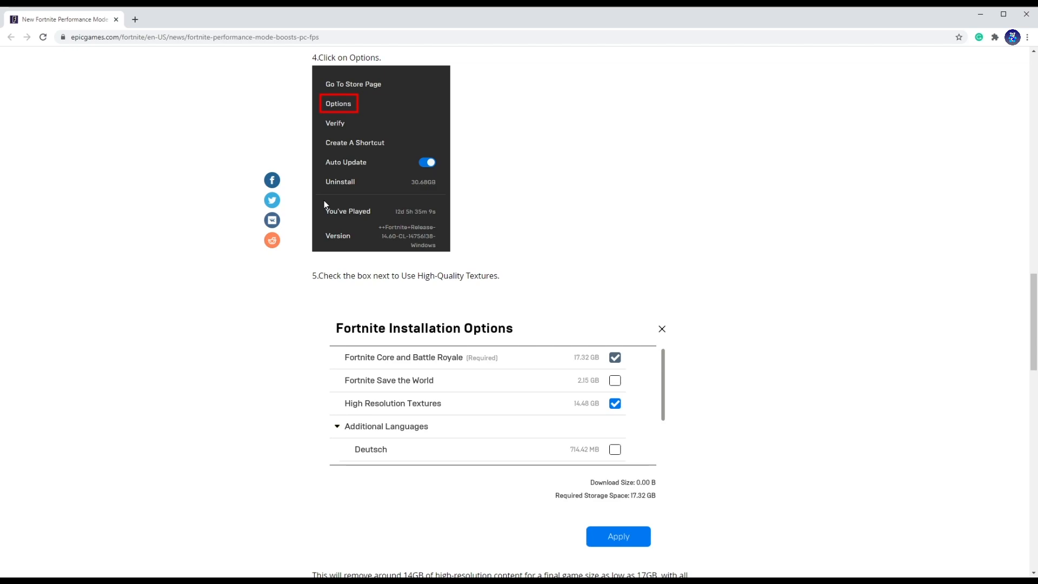
pyautogui.moveTo(453, 221)
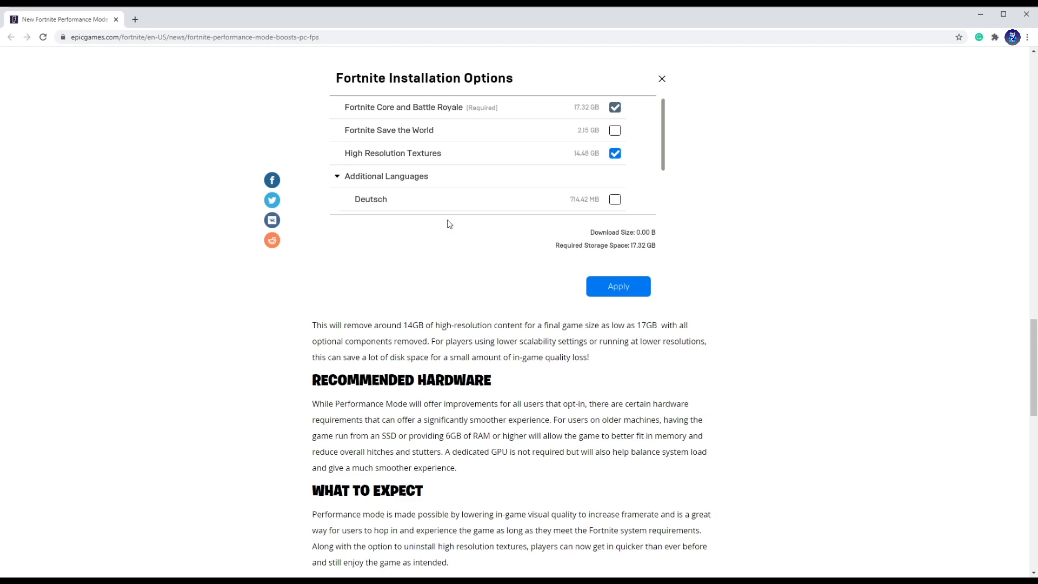
# Bring the Hardware Example 1 and 2 FPS table under What to Expect into view
pyautogui.click(661, 79)
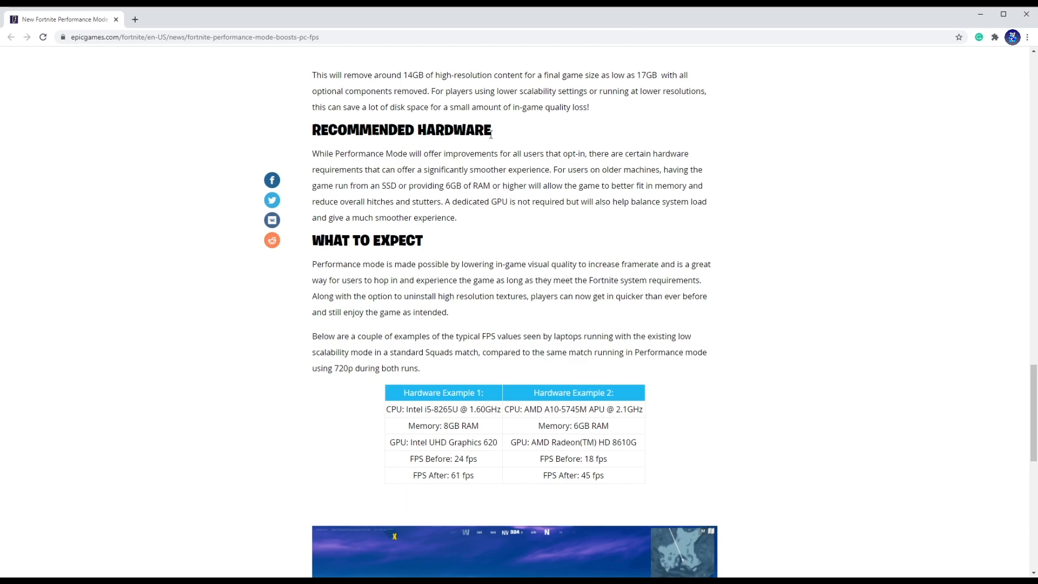
pyautogui.moveTo(214, 169)
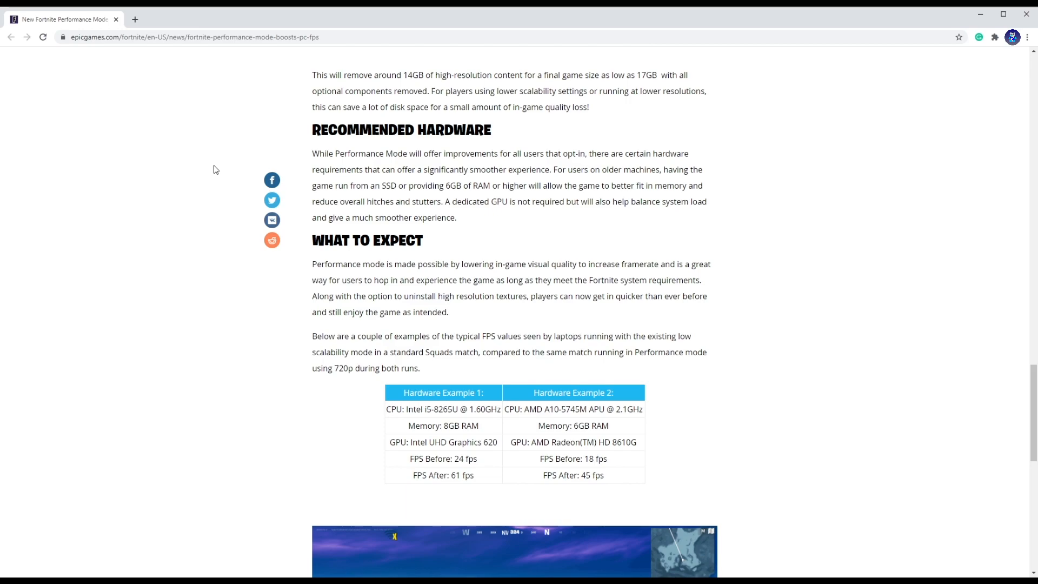
pyautogui.scroll(-3)
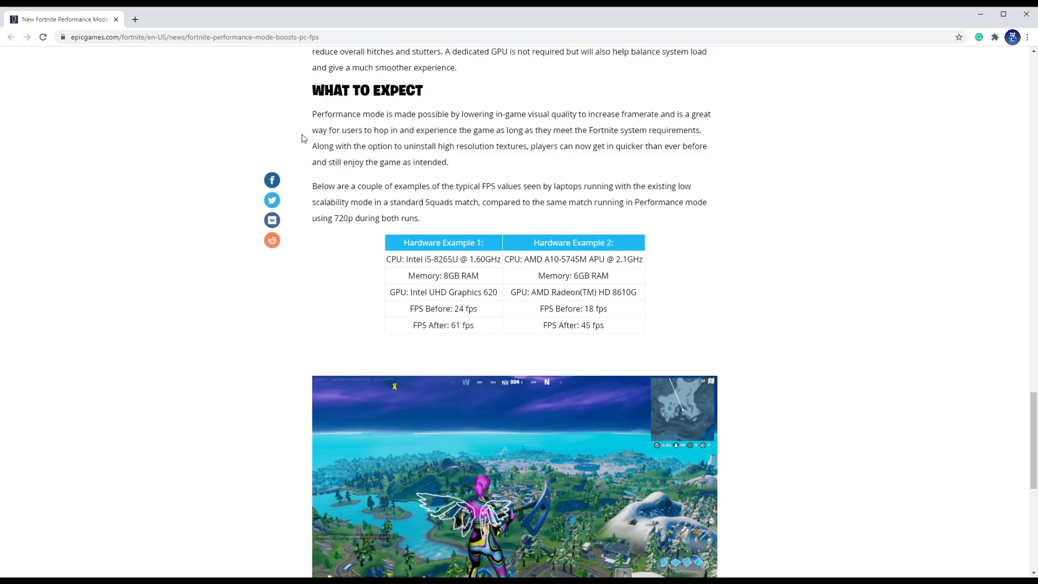
pyautogui.moveTo(520, 258)
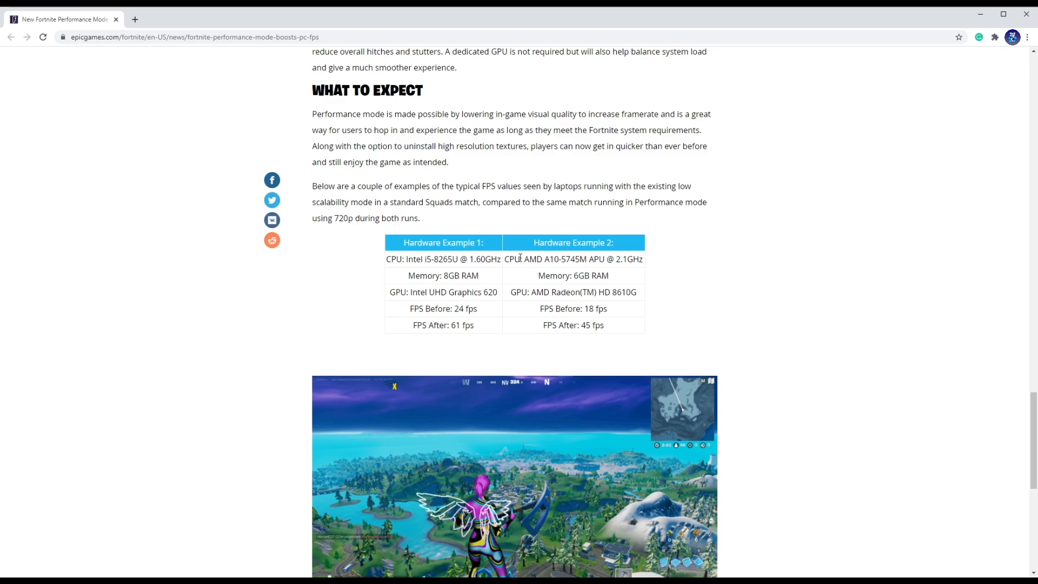
pyautogui.moveTo(411, 256)
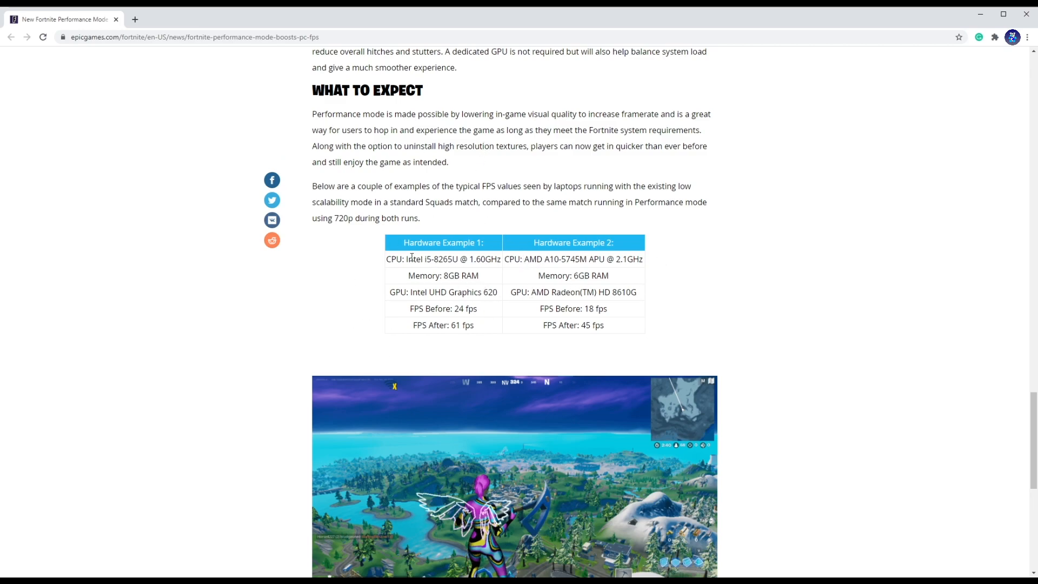
pyautogui.doubleClick(413, 259)
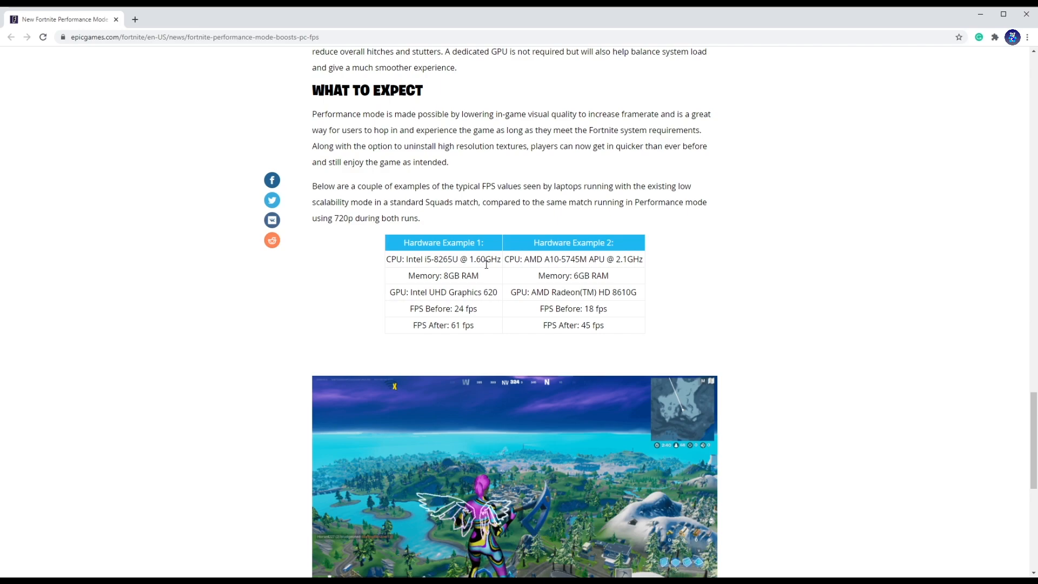
pyautogui.doubleClick(486, 259)
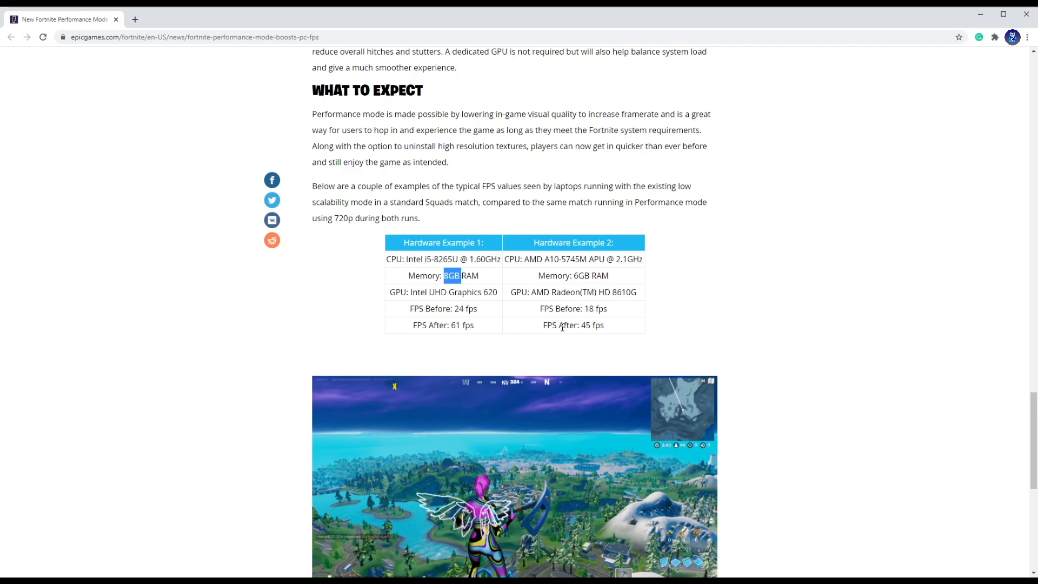
pyautogui.doubleClick(465, 292)
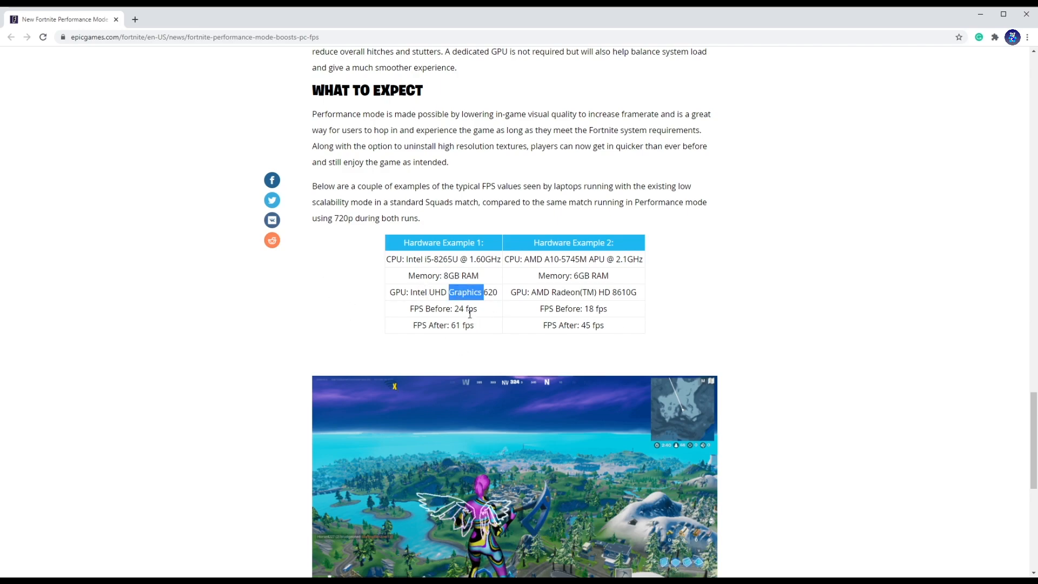
pyautogui.click(469, 314)
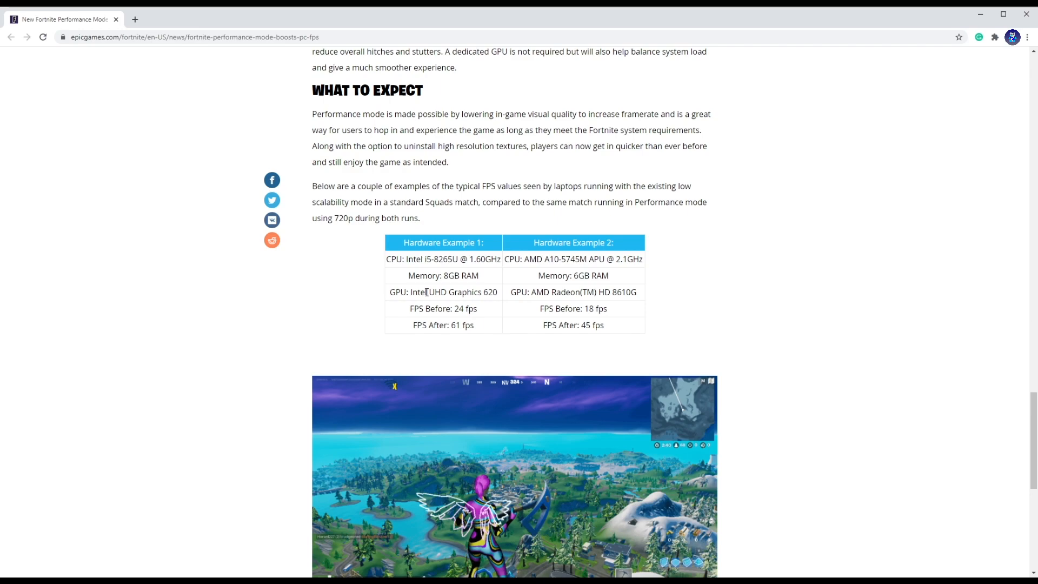
pyautogui.moveTo(504, 293)
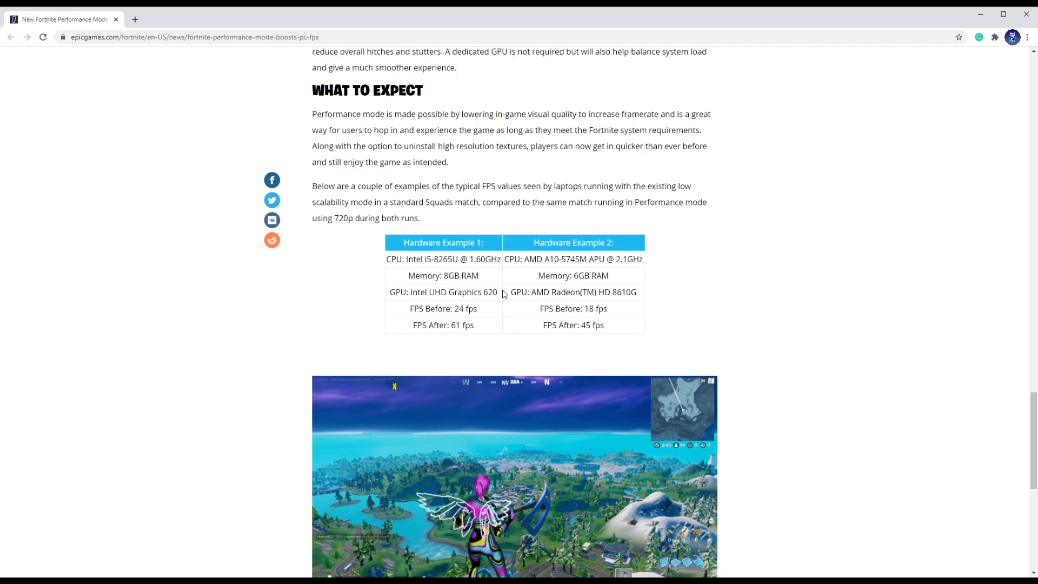
# Clear the 61 fps highlight and return to the Save Hard Drive Space steps
pyautogui.scroll(3)
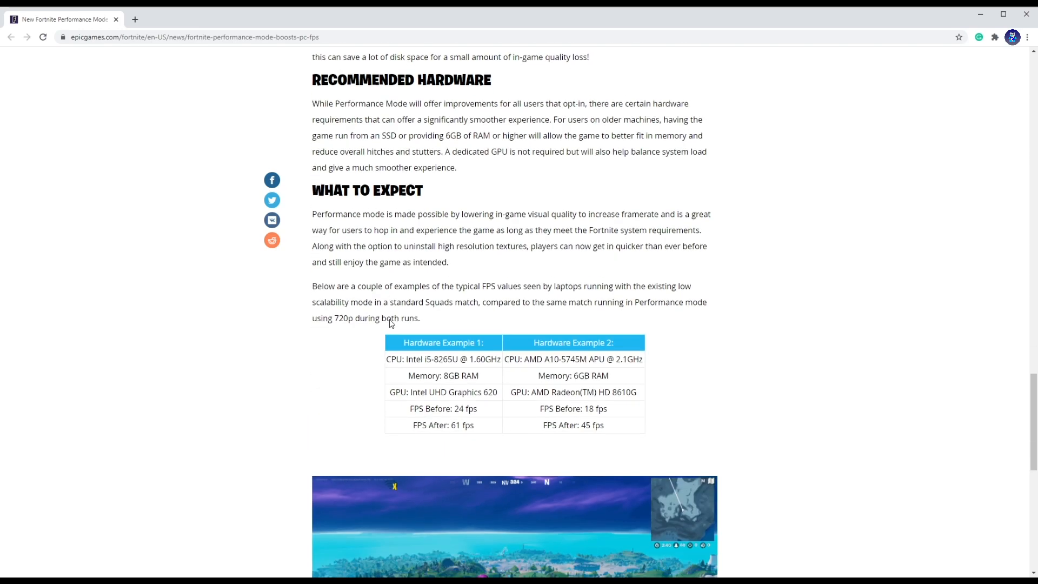
pyautogui.scroll(-3)
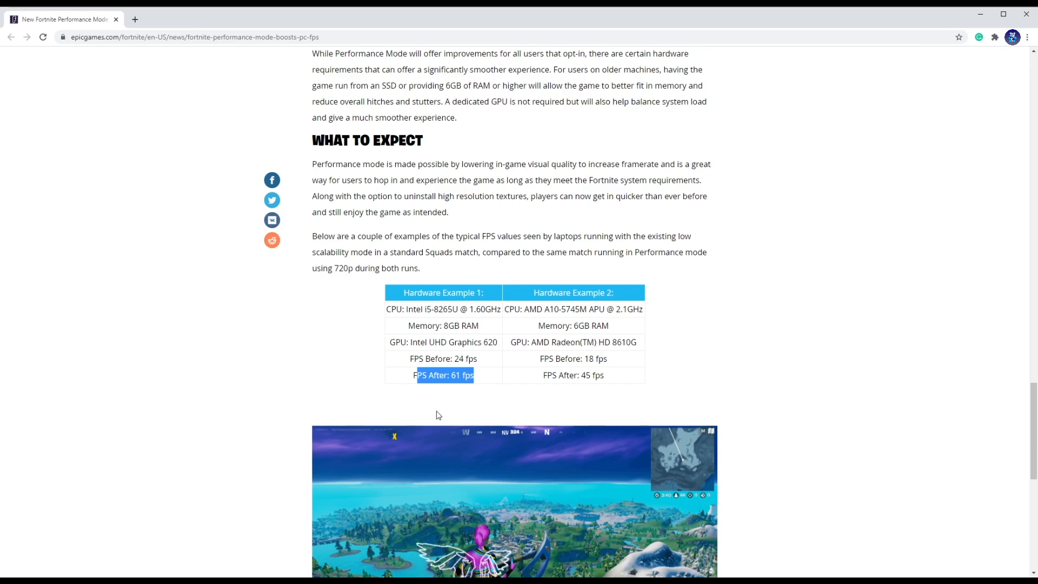
pyautogui.click(392, 381)
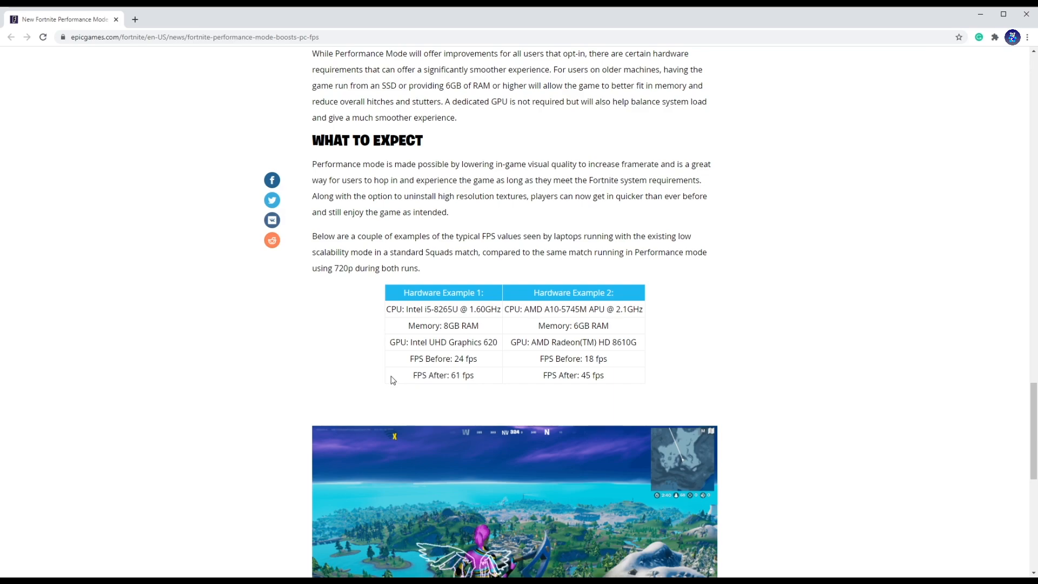
pyautogui.scroll(3)
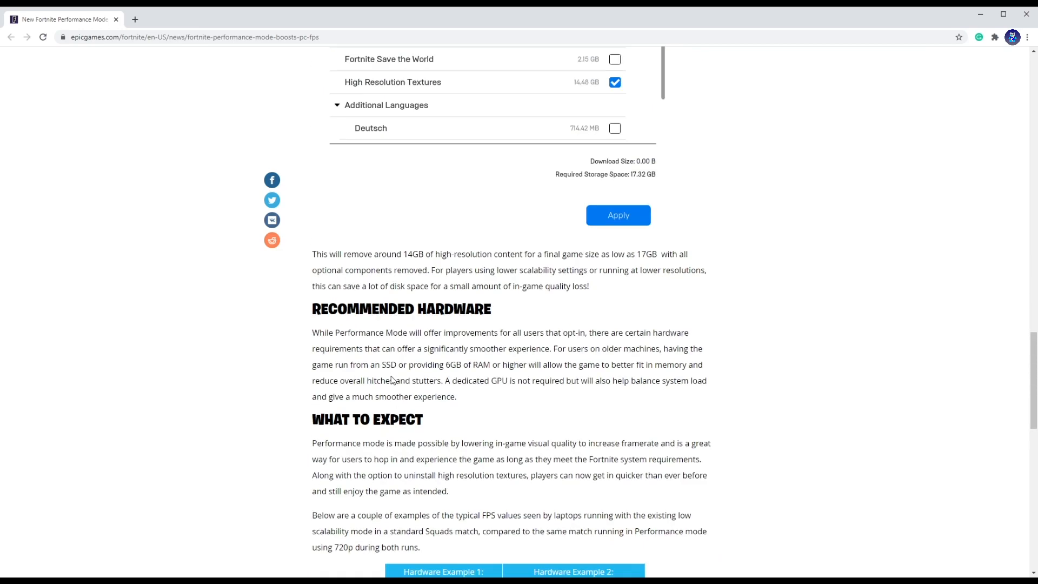
pyautogui.scroll(3)
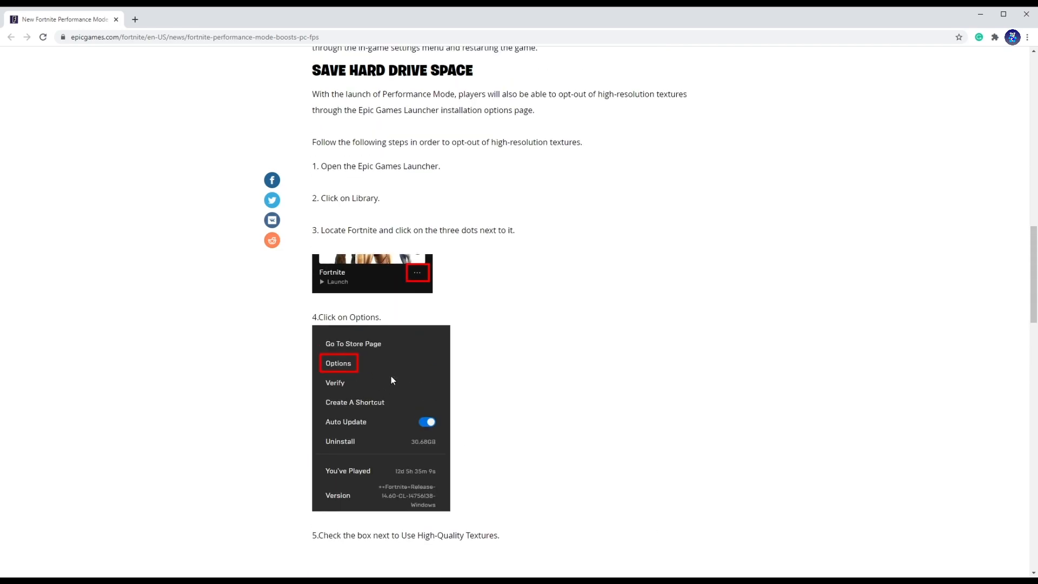